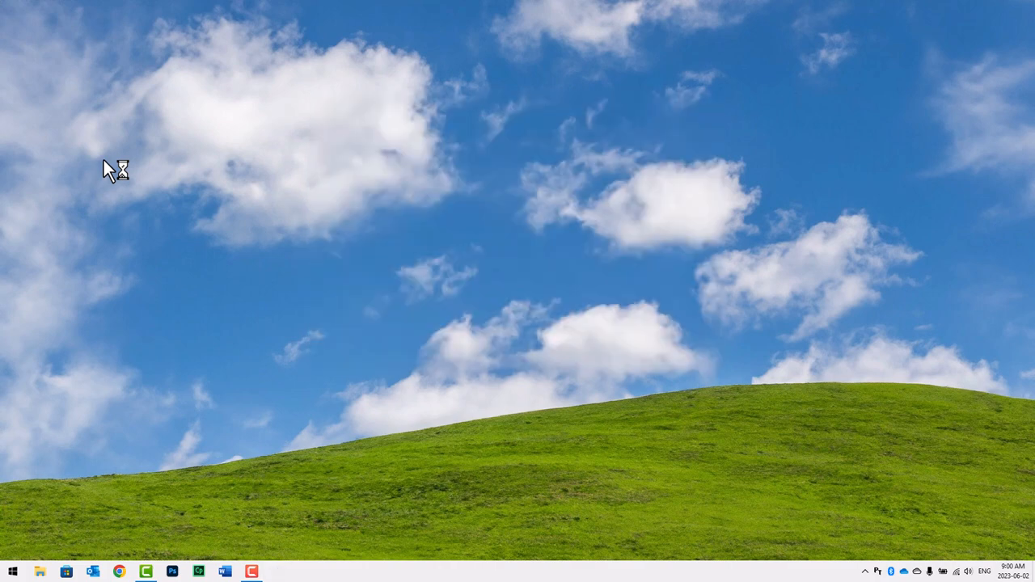
Step: Launch Photoshop and start a new 1920 × 1080 pixel document
left_click(172, 573)
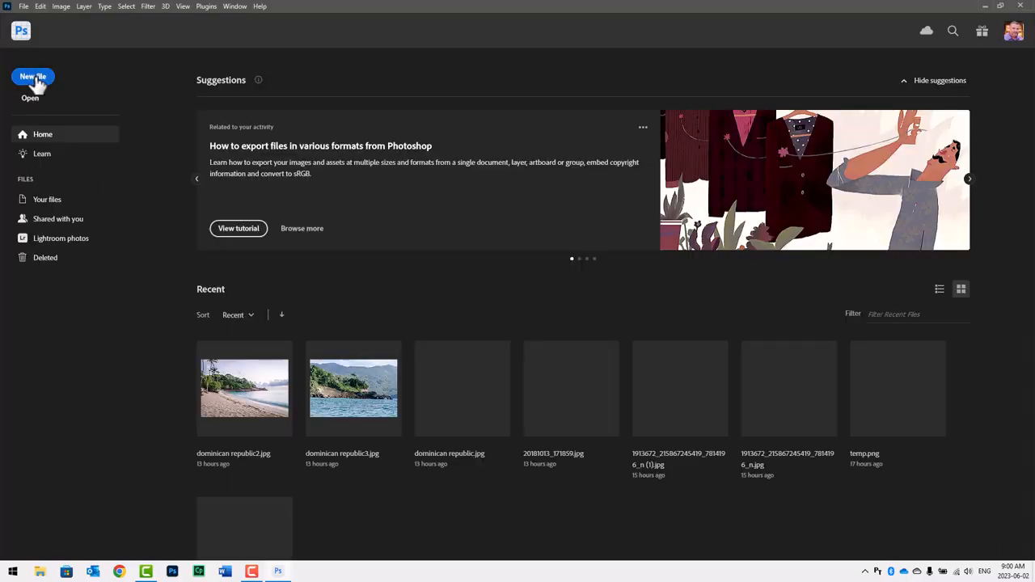
left_click(32, 76)
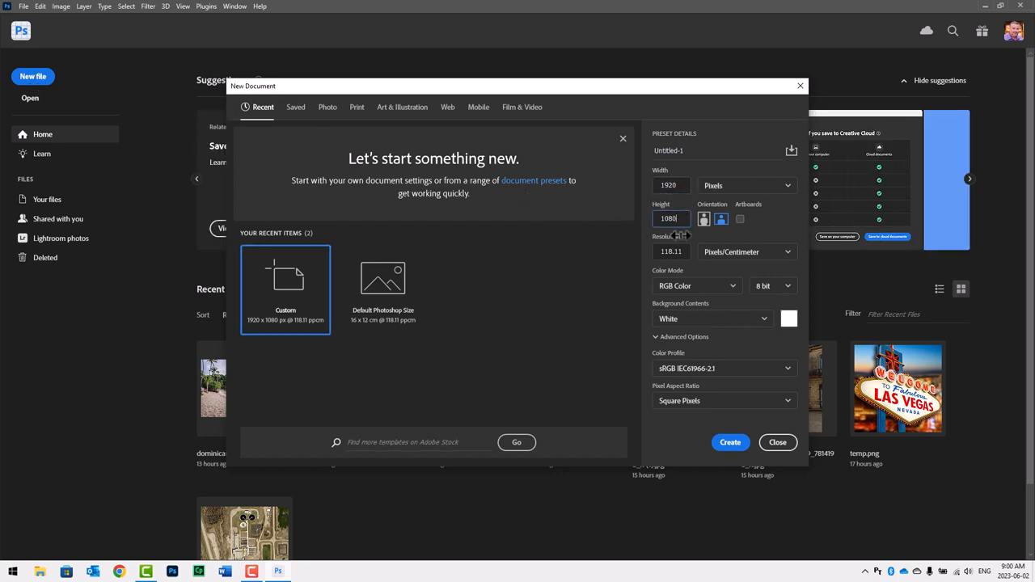
mouse_move(729, 443)
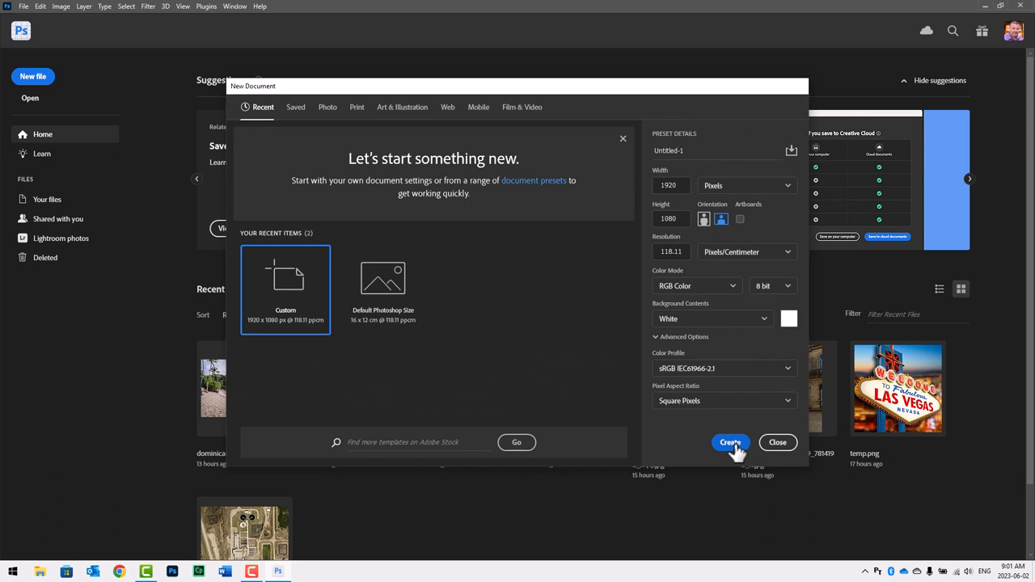
Step: Create the blank canvas and marquee-select its entire area
left_click(727, 443)
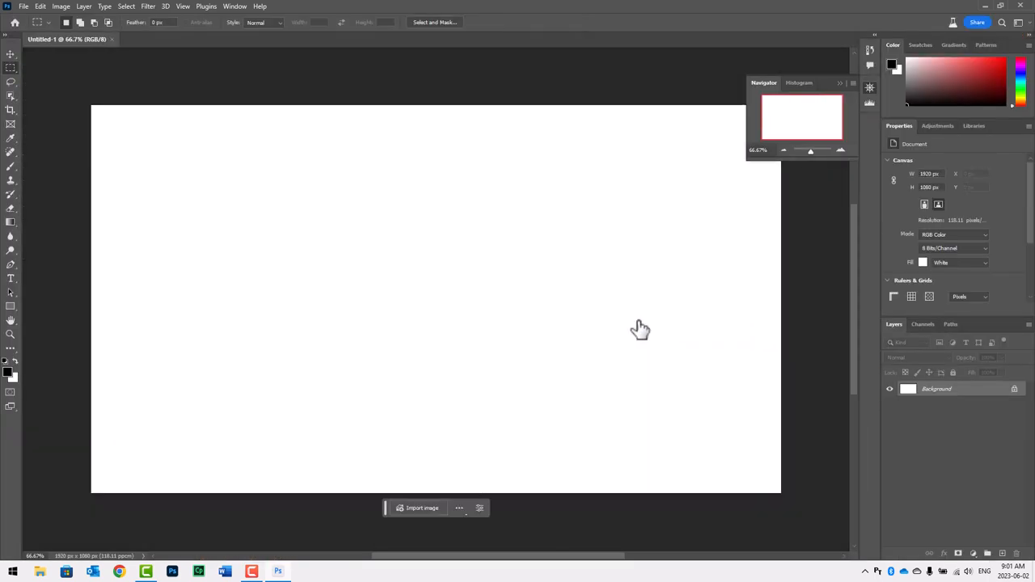
mouse_move(24, 81)
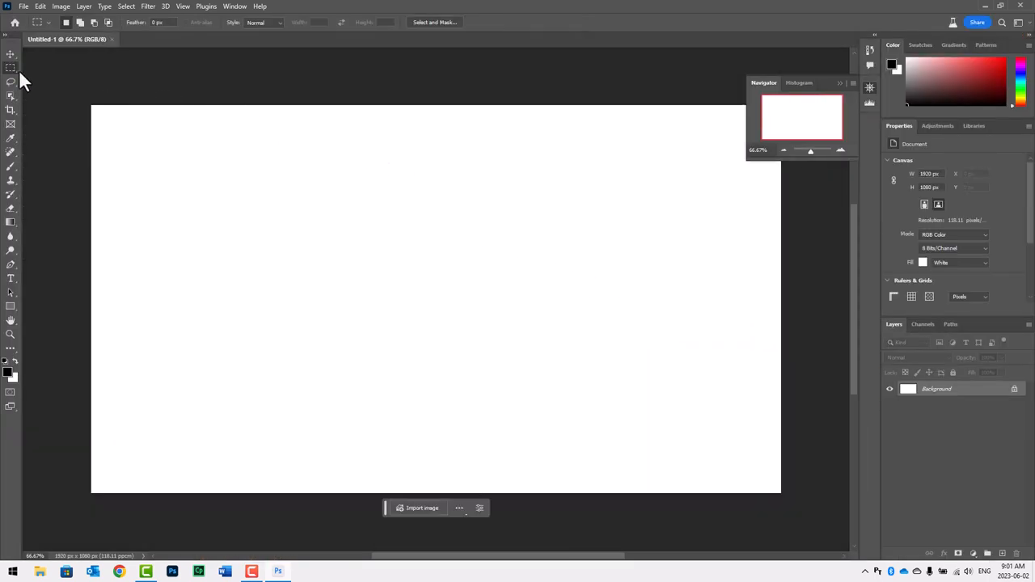
mouse_move(9, 80)
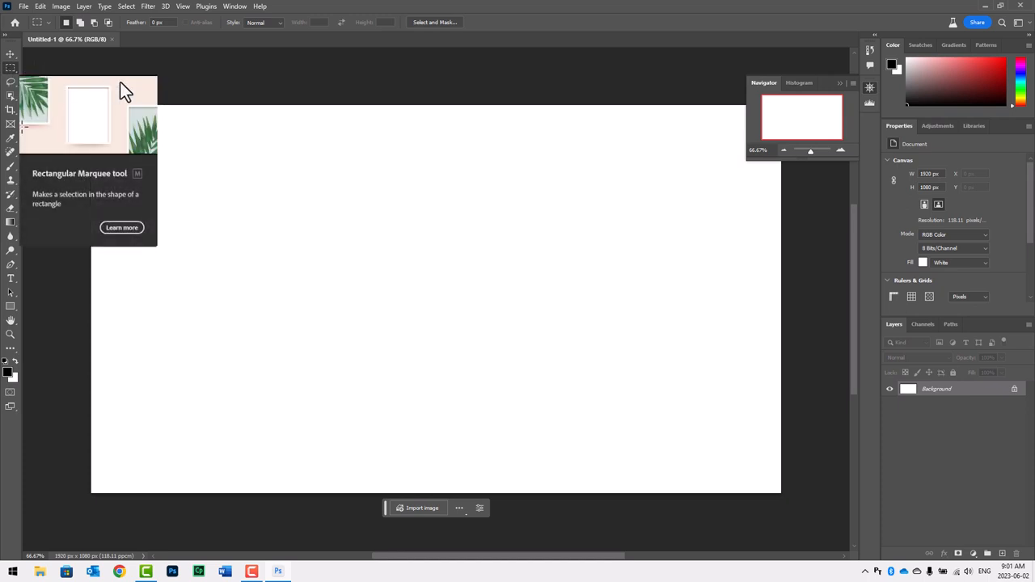
left_click_drag(91, 105, 243, 216)
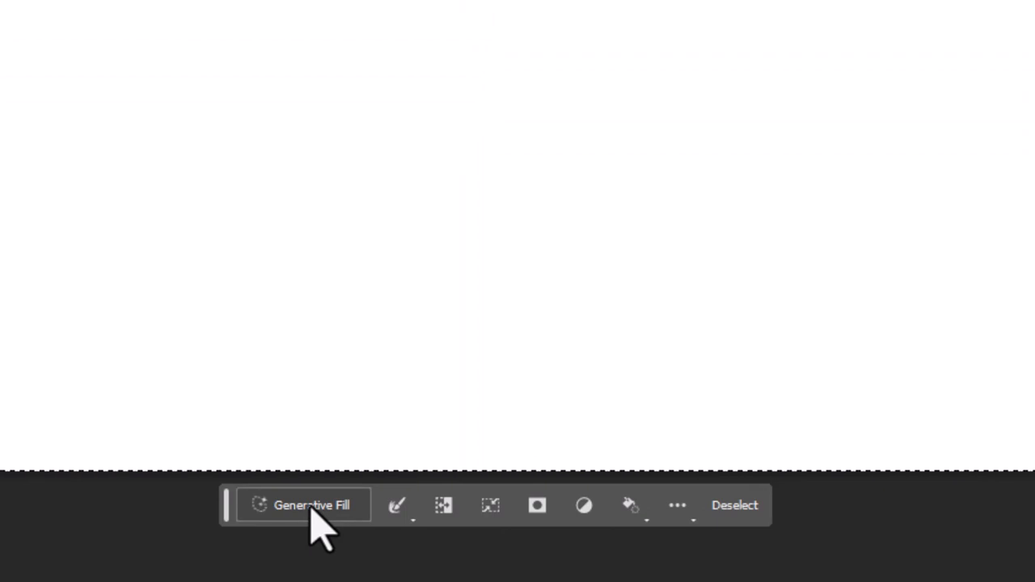
Step: Run Generative Fill with the prompt 'blue sky with some clouds and green grass on hills'
left_click(310, 504)
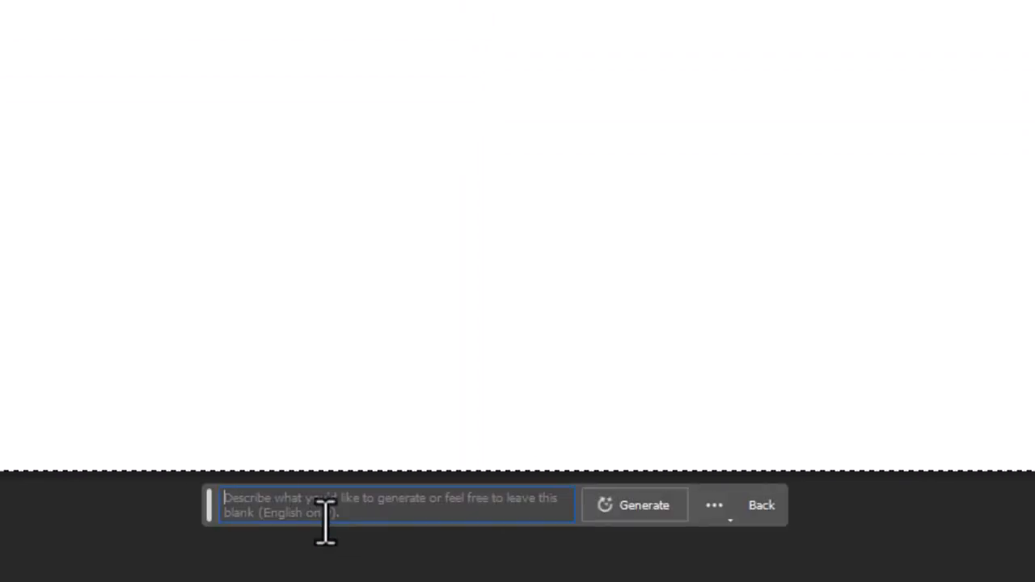
type("blue sky with some clouds")
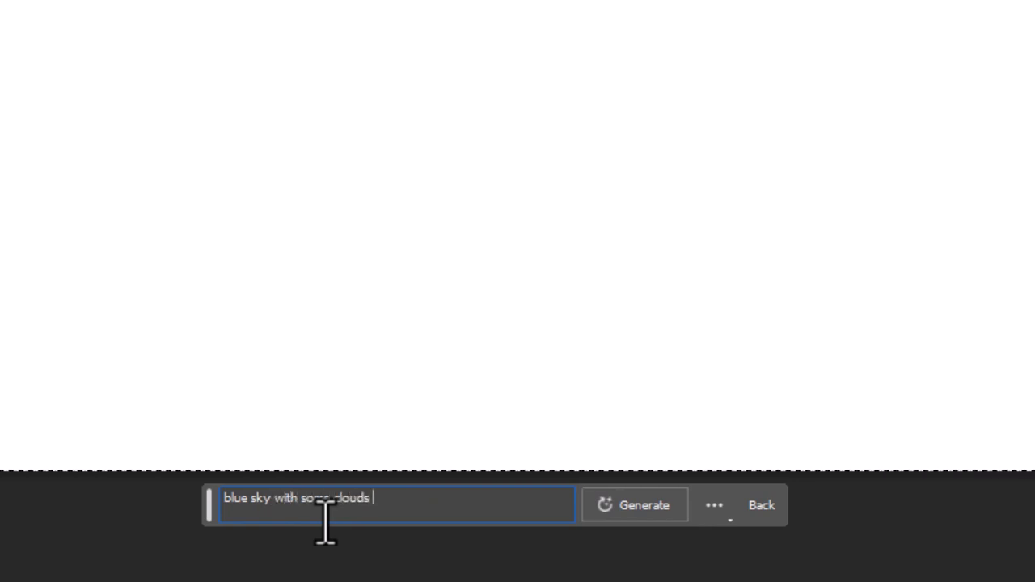
type("and gre")
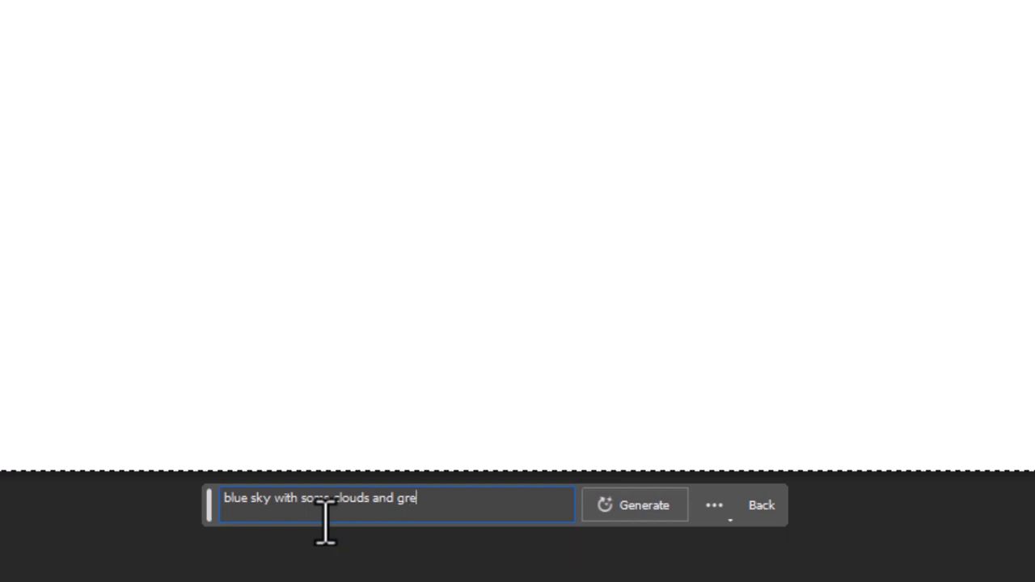
type("en gras")
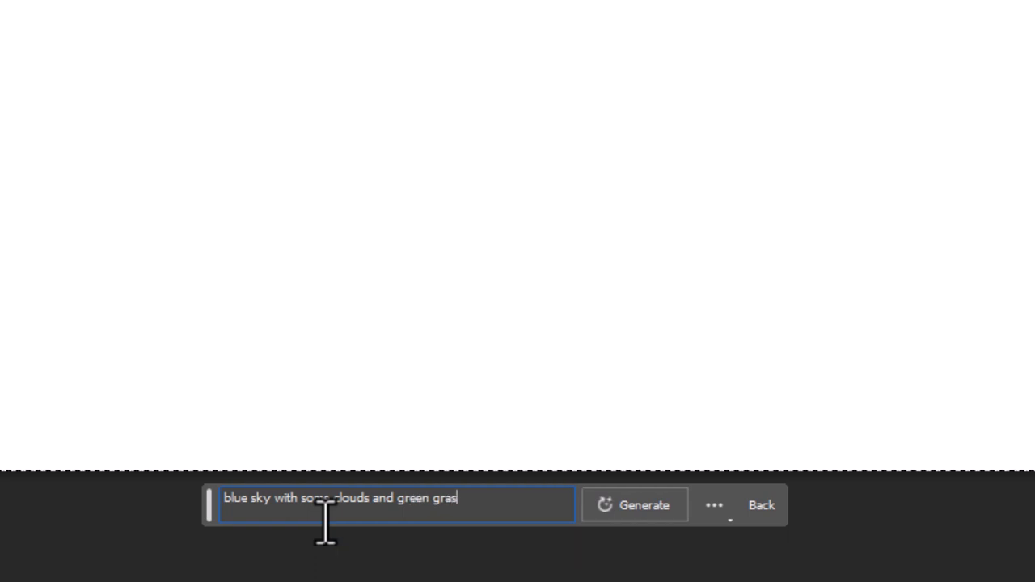
type("s on hi")
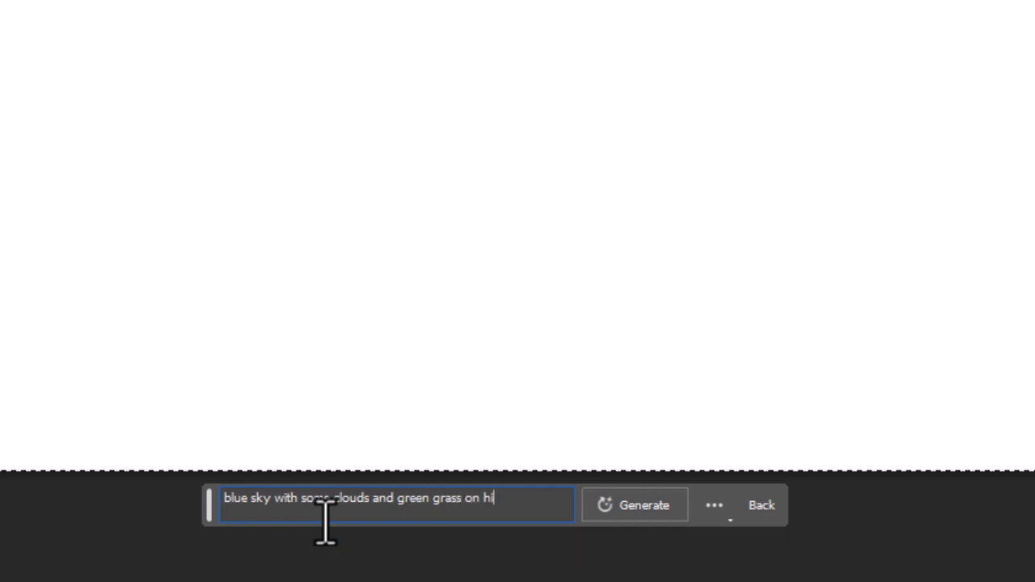
type("lls")
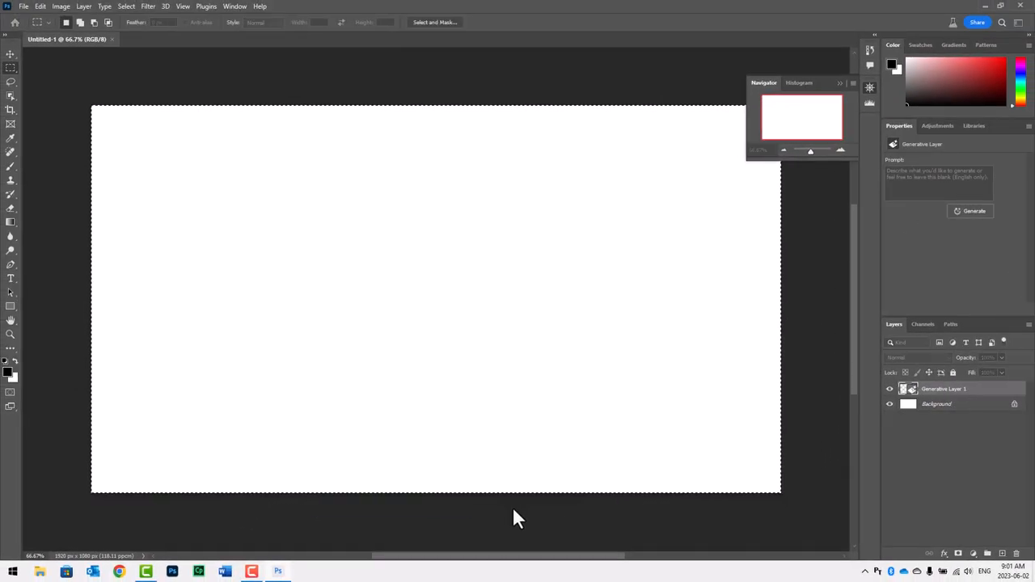
Step: Preview the variations, keep the streaky-clouds-over-hills version, and head to File for export
left_click(974, 211)
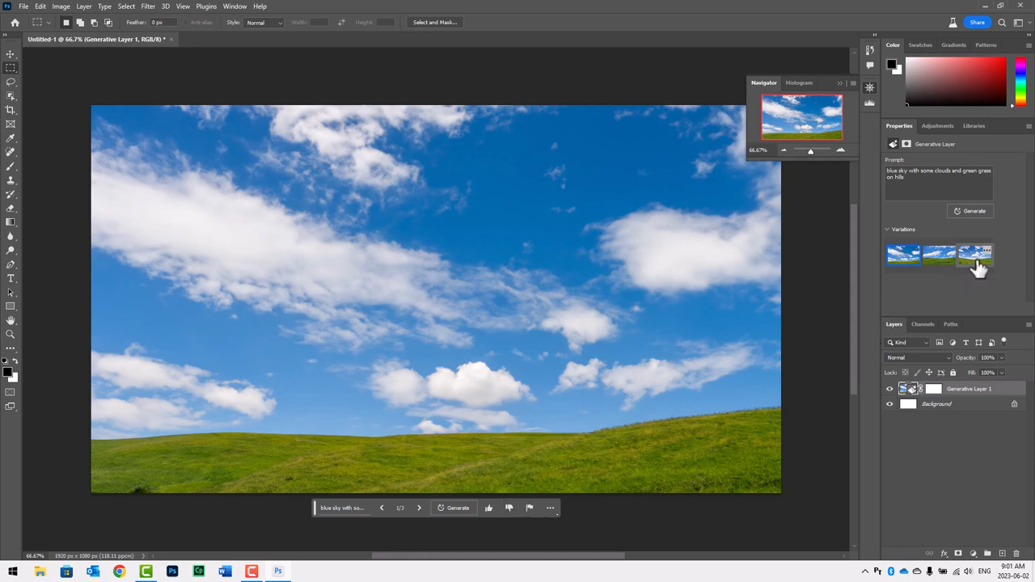
left_click(975, 257)
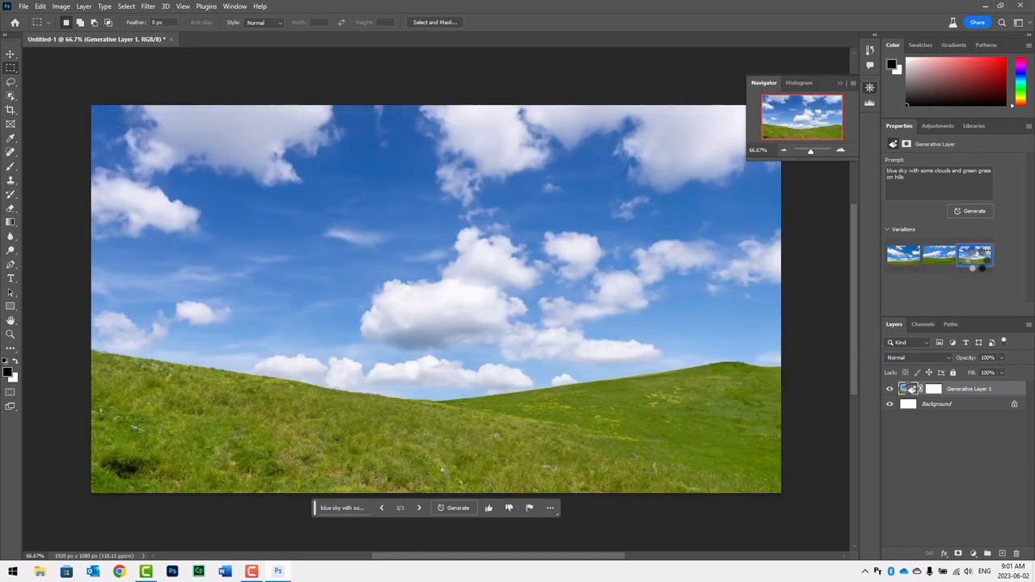
left_click(937, 255)
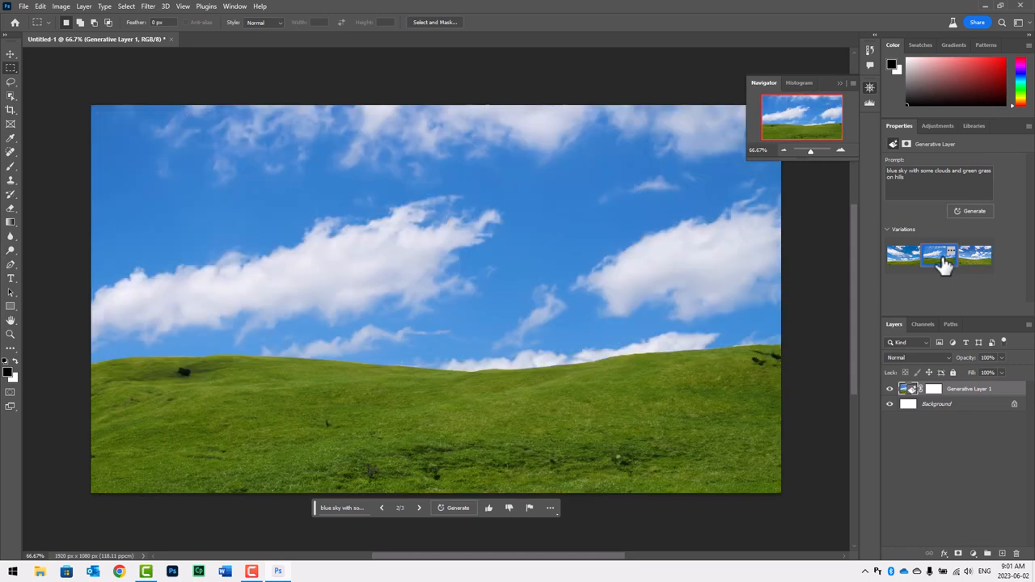
left_click(23, 6)
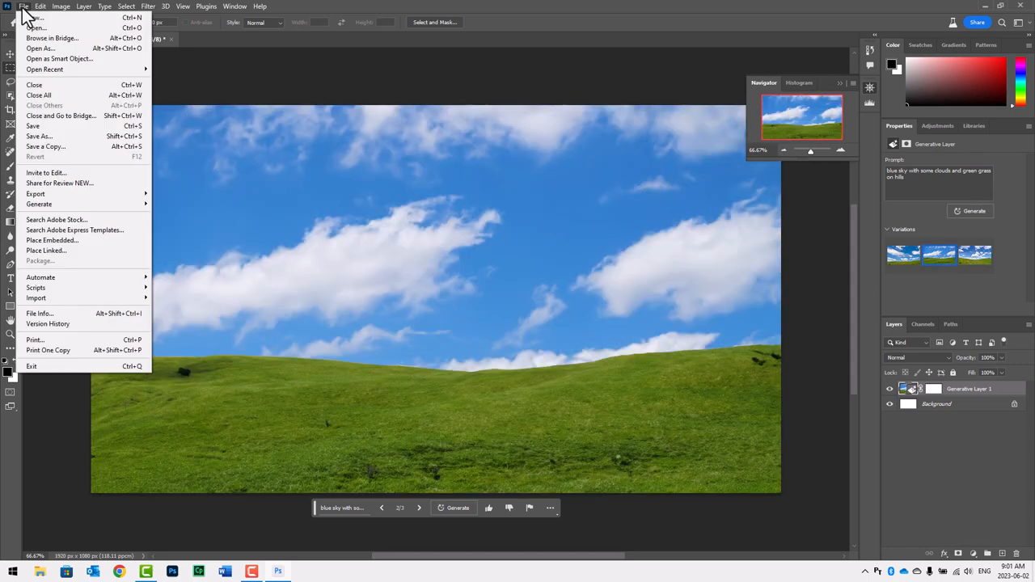
mouse_move(36, 194)
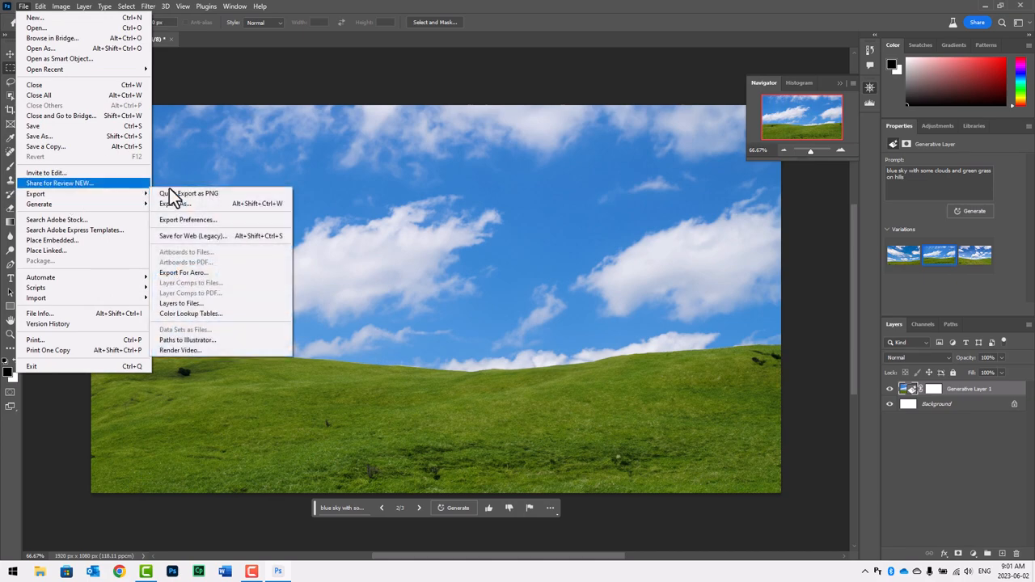